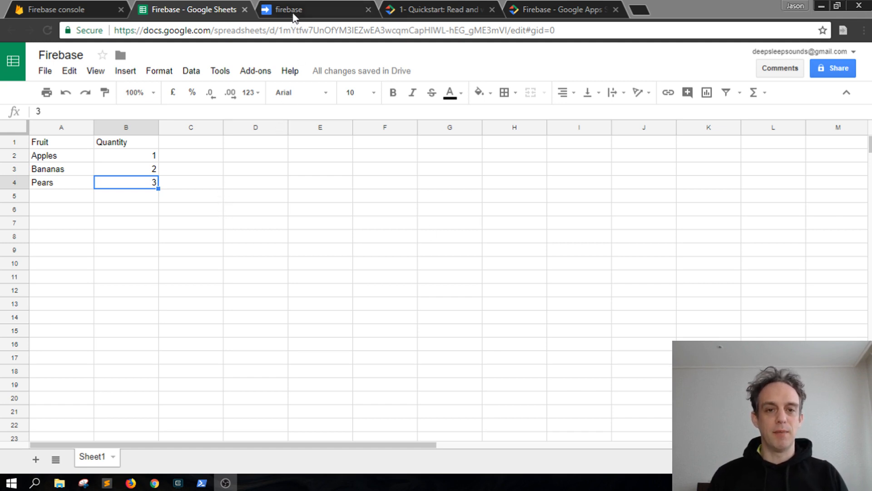
# - Review the Apps Script code, the fruit spreadsheet and the Firebase tutorial article in turn
pyautogui.click(314, 9)
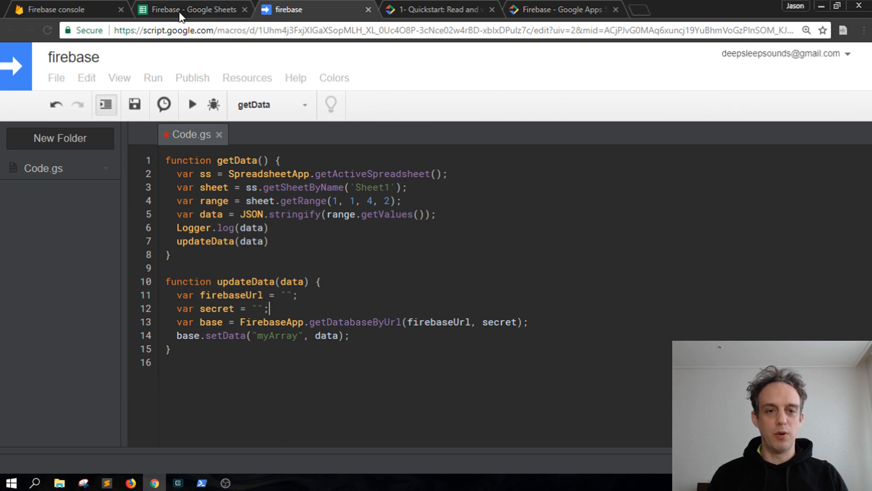
pyautogui.click(191, 10)
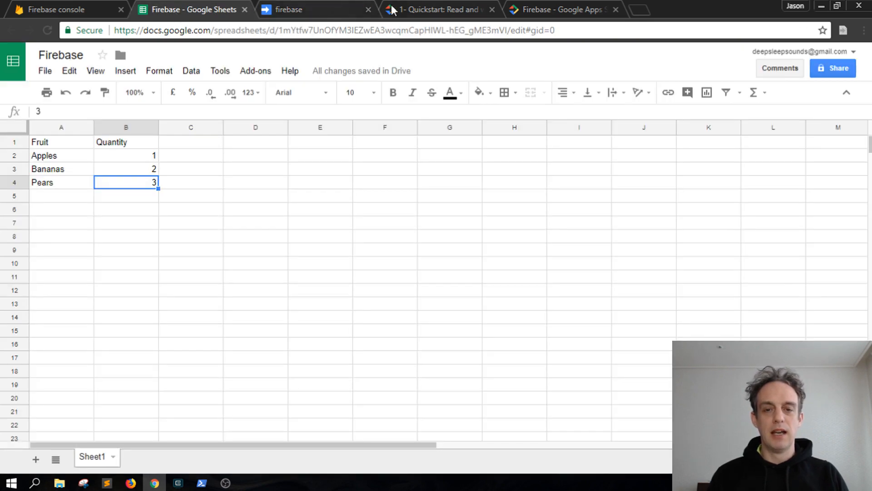
pyautogui.click(440, 9)
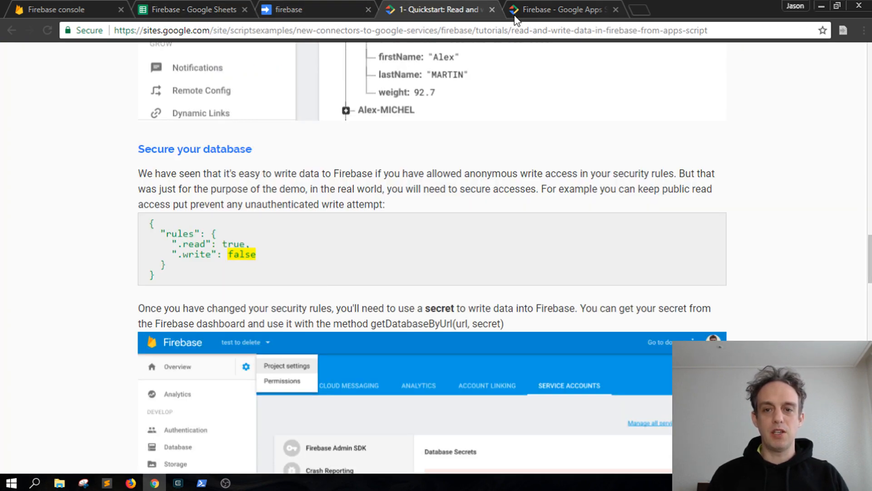
pyautogui.moveTo(563, 9)
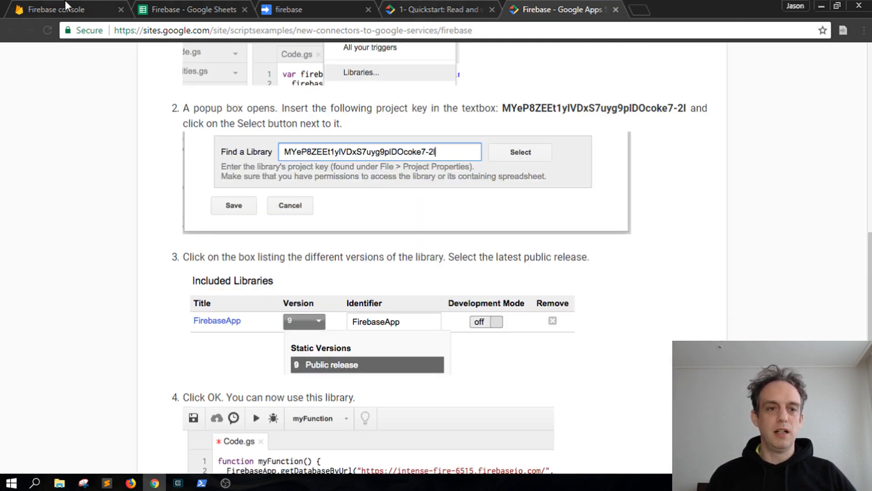
# - In the Firebase console, create the Realtime Database for the example project under Develop > Database
pyautogui.click(52, 9)
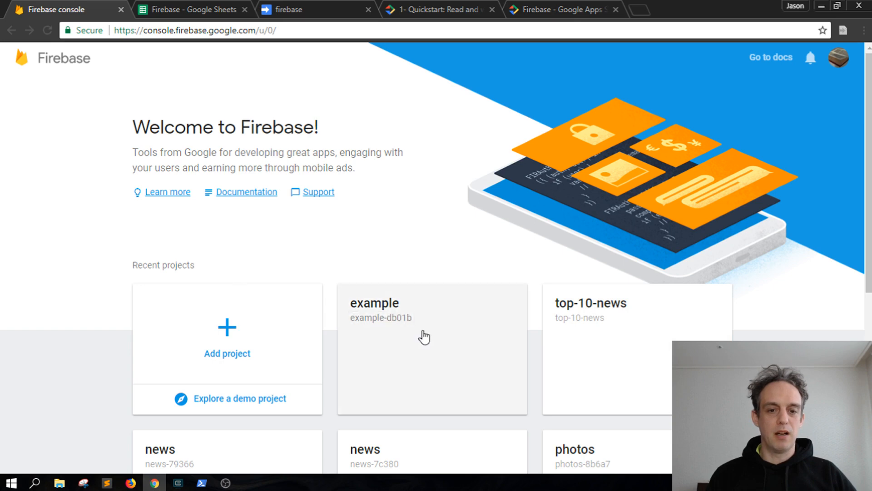
pyautogui.moveTo(372, 314)
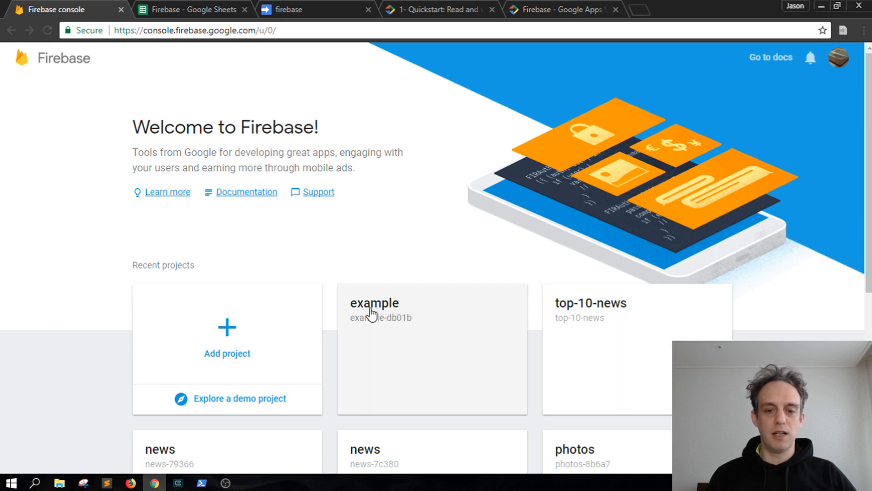
pyautogui.click(374, 304)
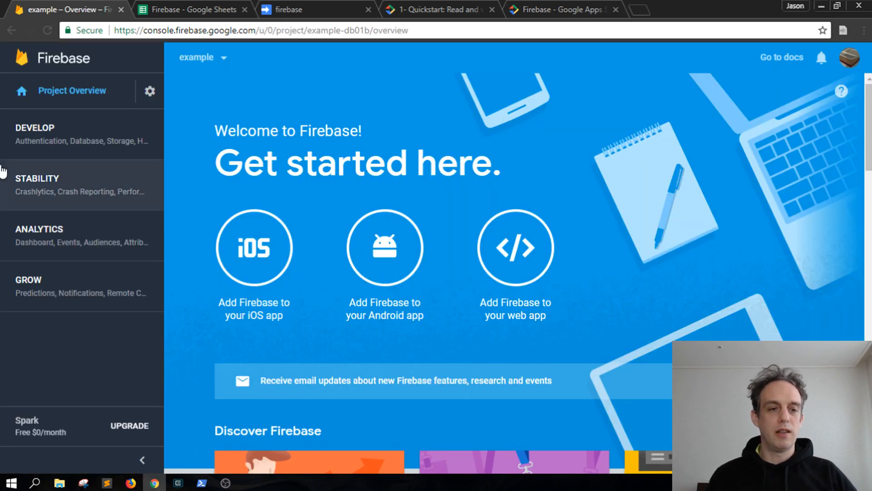
pyautogui.click(35, 127)
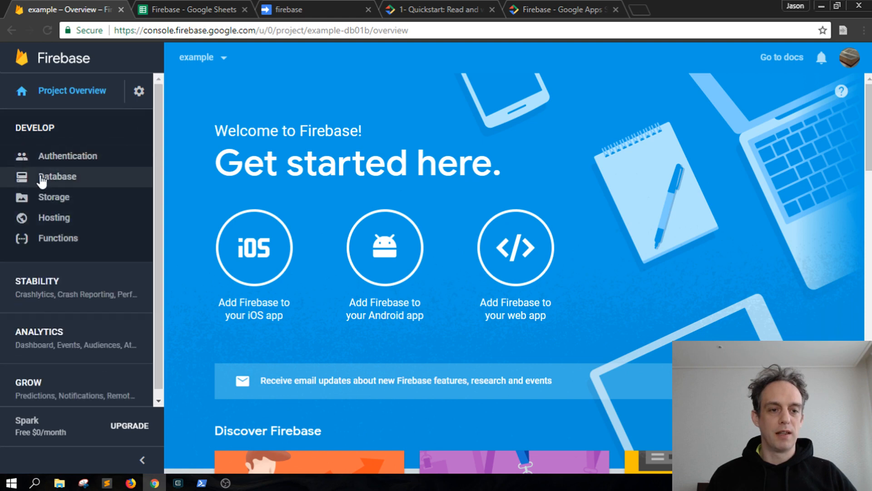
pyautogui.click(56, 176)
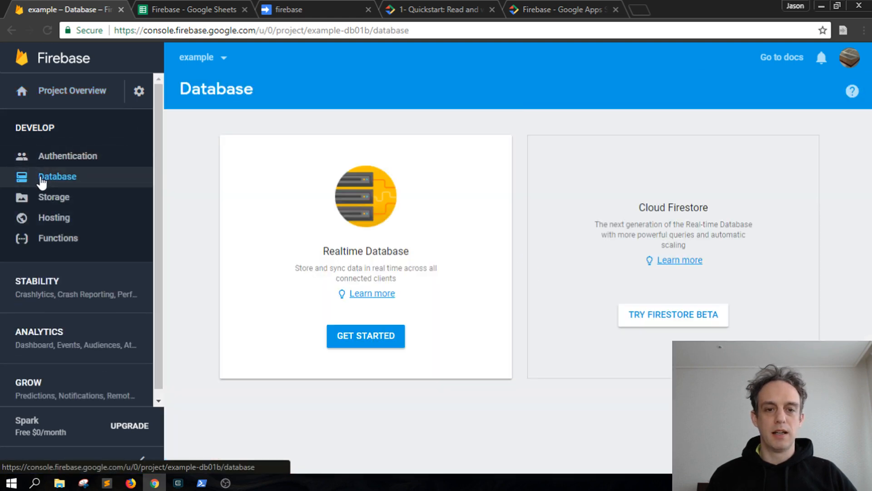
pyautogui.moveTo(366, 335)
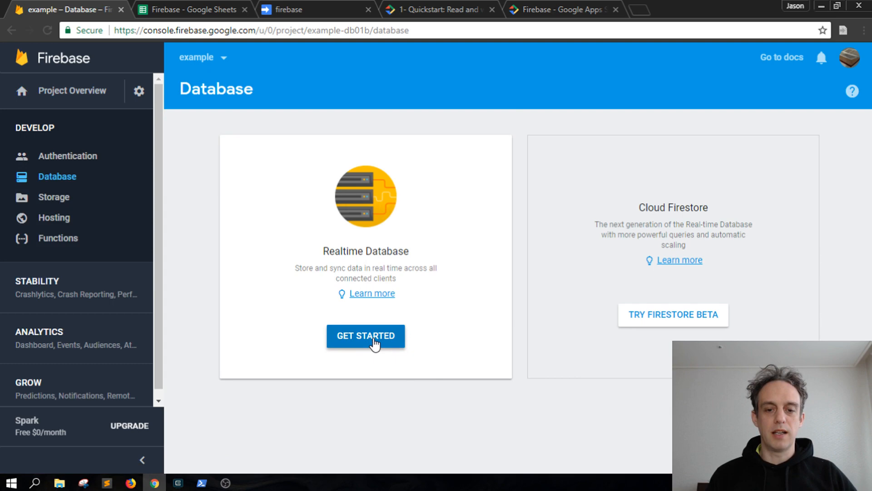
pyautogui.click(365, 335)
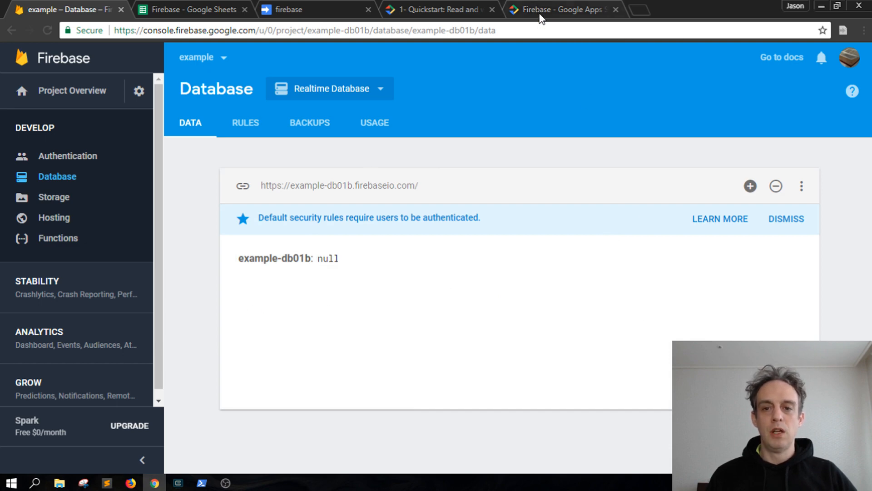
# - Check the library setup instructions, then return to the script editor
pyautogui.click(564, 9)
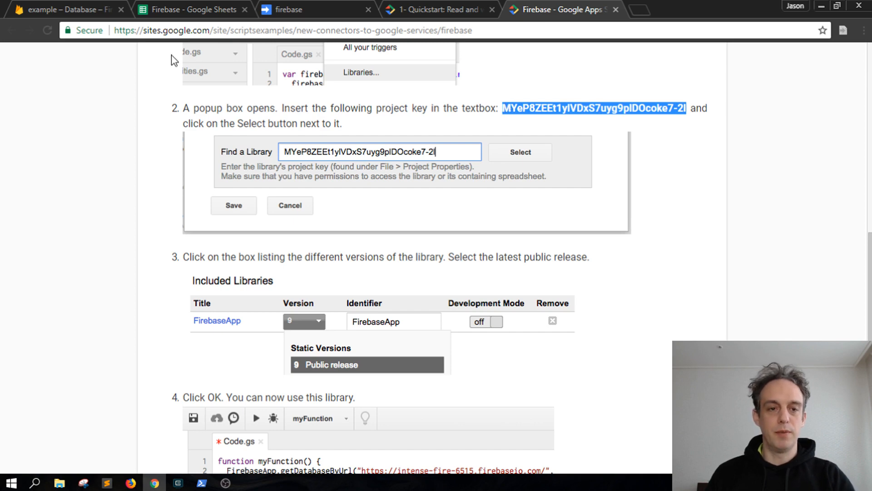
pyautogui.click(316, 9)
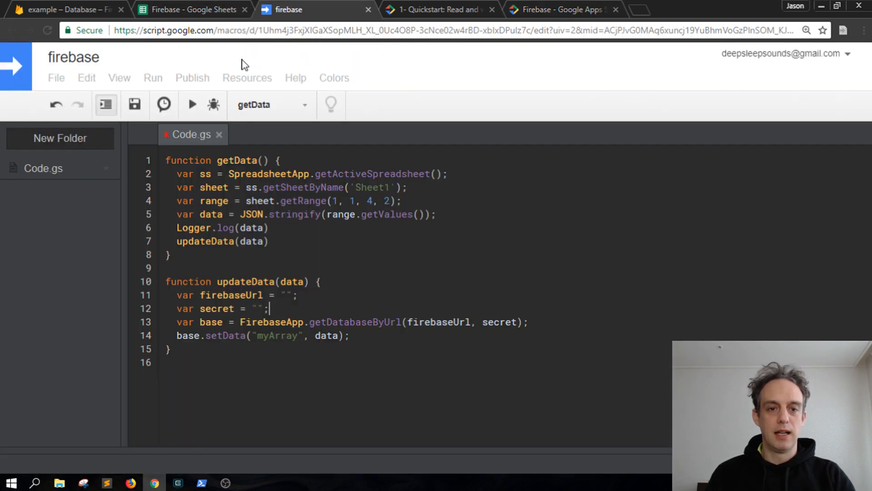
# - Add the FirebaseApp library by key MYeP8ZEEt1ylVDxS7uyg9plDOcoke7-2l at version 26 and save
pyautogui.click(247, 78)
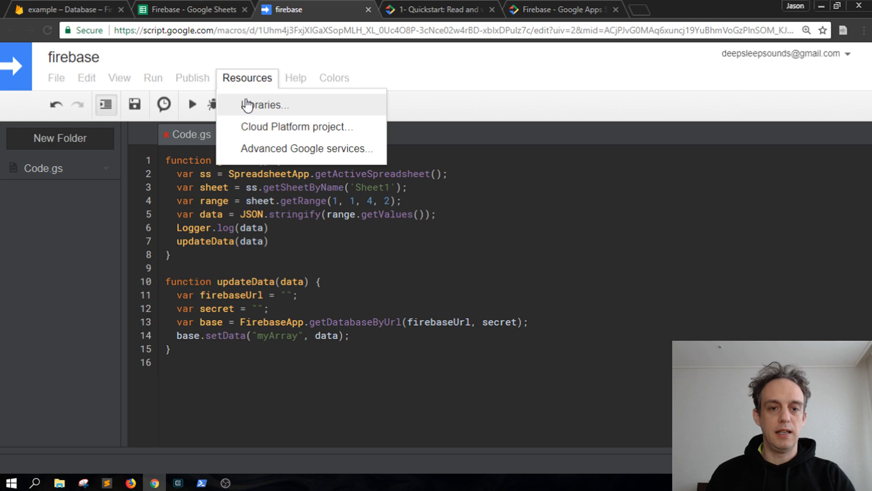
pyautogui.click(494, 212)
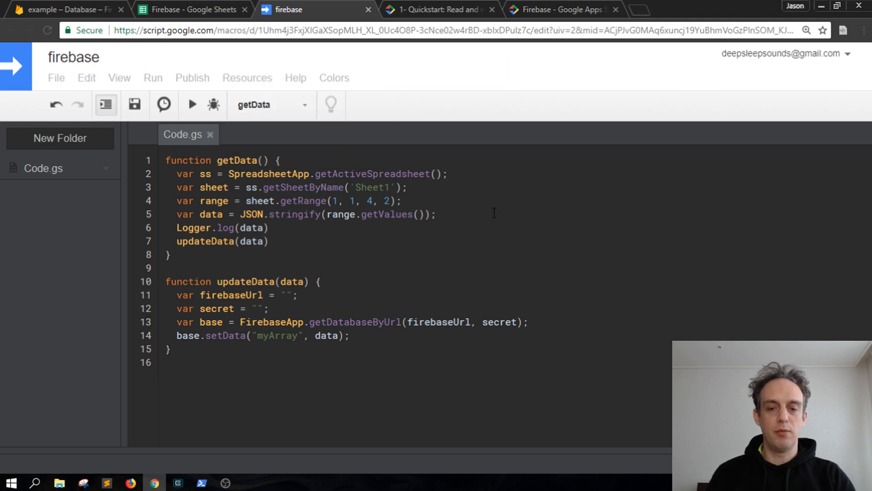
pyautogui.click(247, 77)
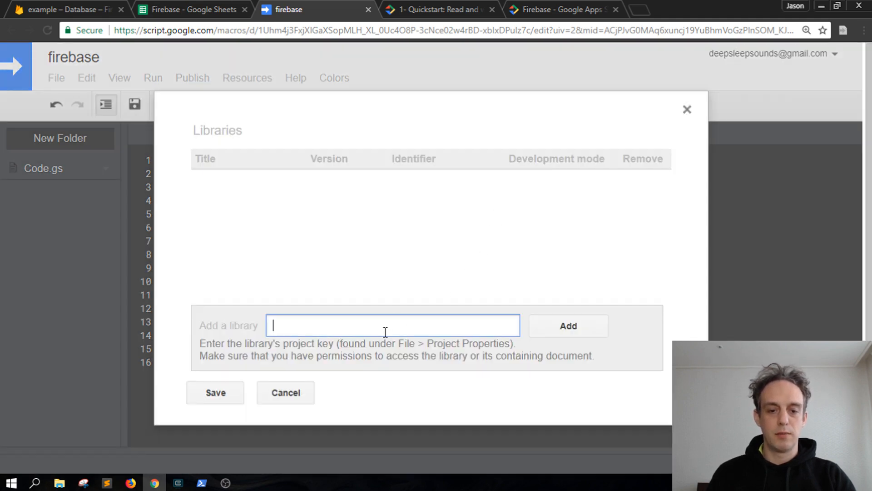
pyautogui.write('MYeP8ZEEt1ylVDxS7uyg9plDOcoke7-2l')
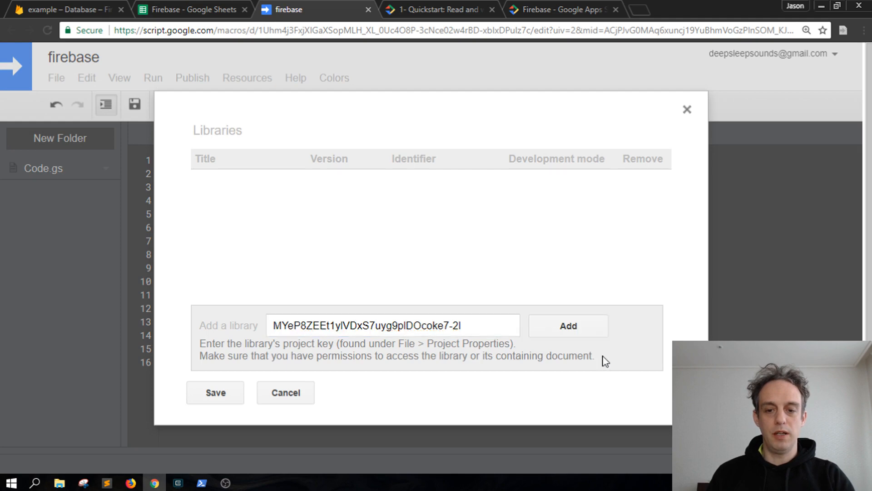
pyautogui.click(567, 325)
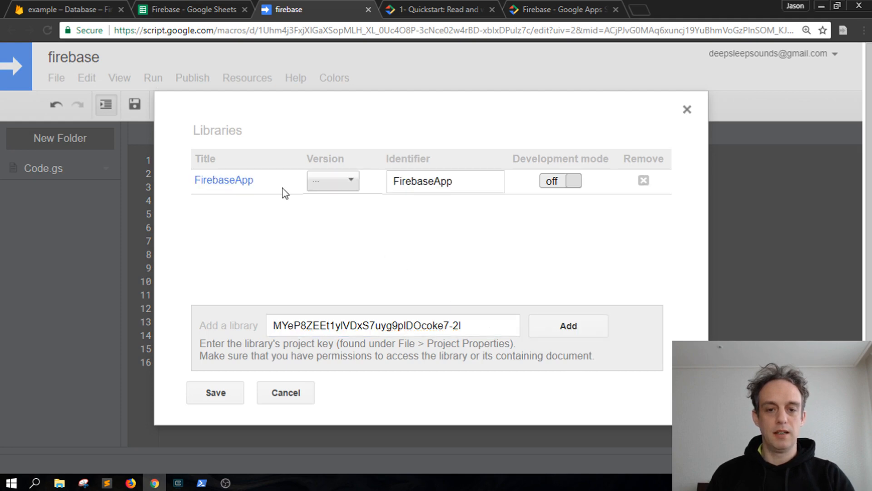
pyautogui.click(332, 180)
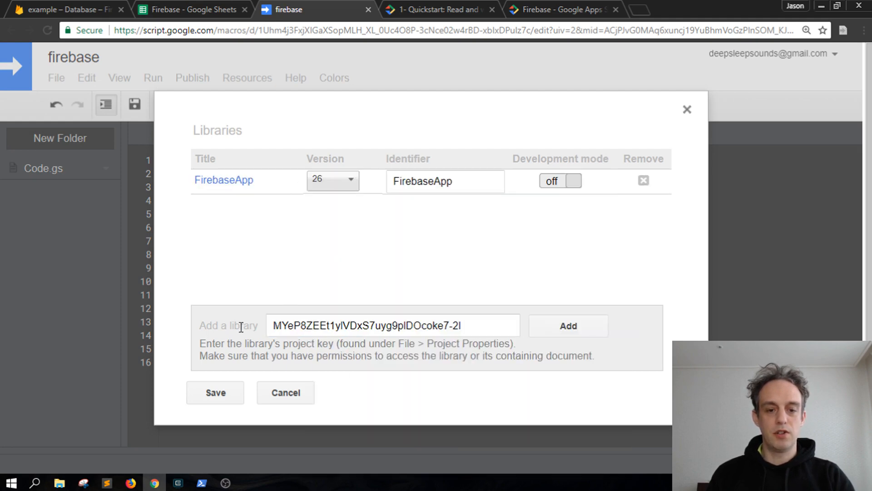
pyautogui.click(285, 392)
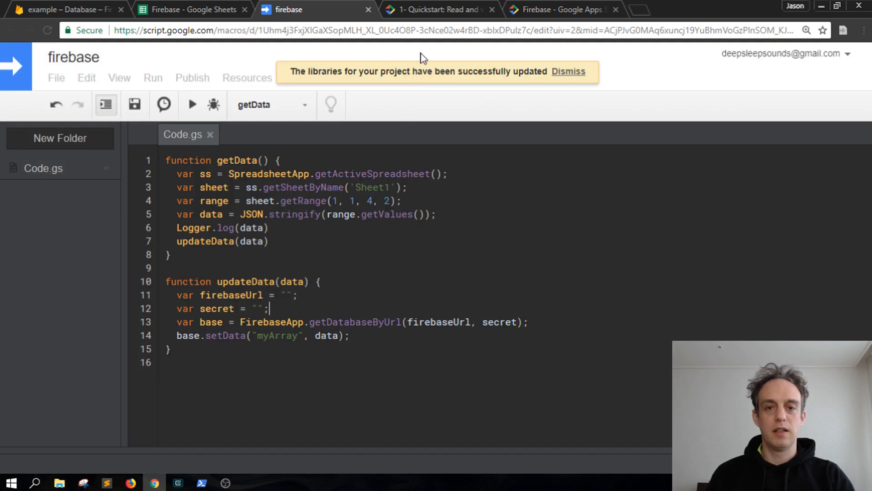
# - Select the sample security rules from the tutorial and bring up the Firebase console database page
pyautogui.click(440, 9)
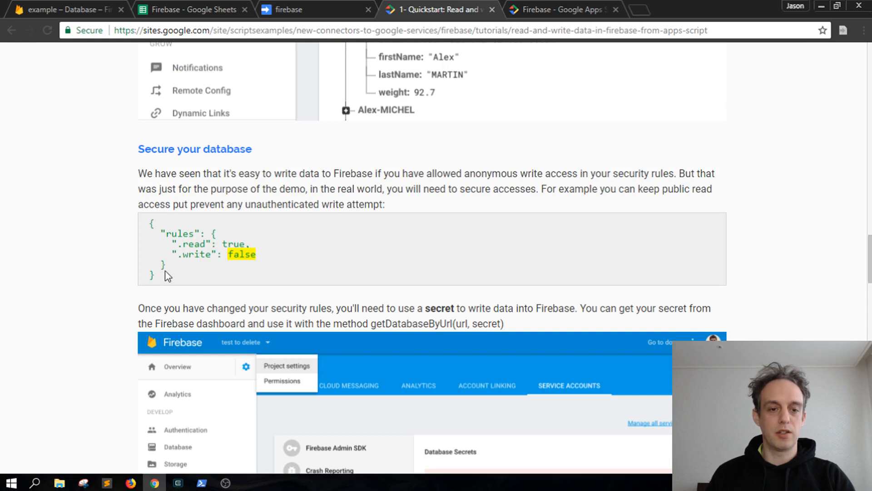
pyautogui.moveTo(150, 224); pyautogui.dragTo(161, 275)
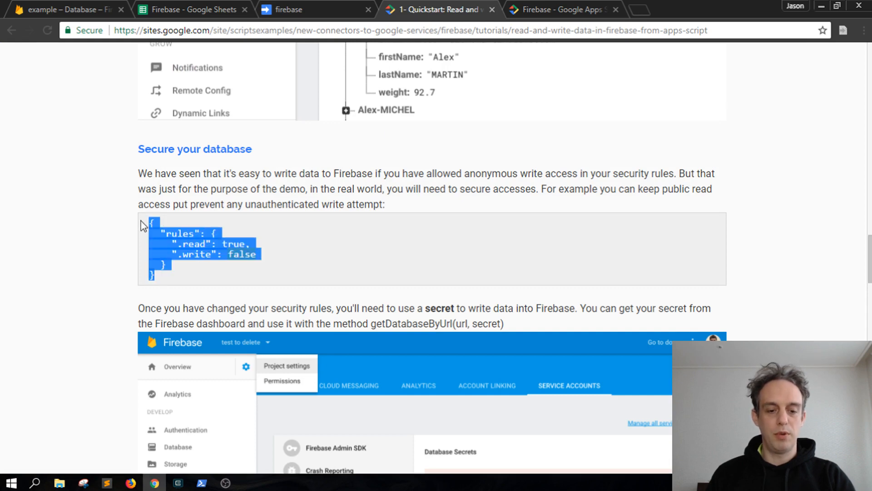
pyautogui.click(61, 9)
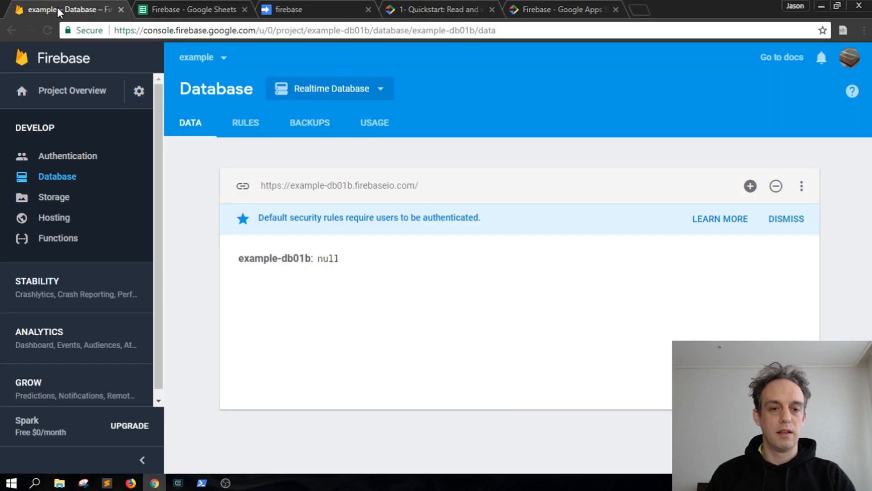
pyautogui.click(138, 91)
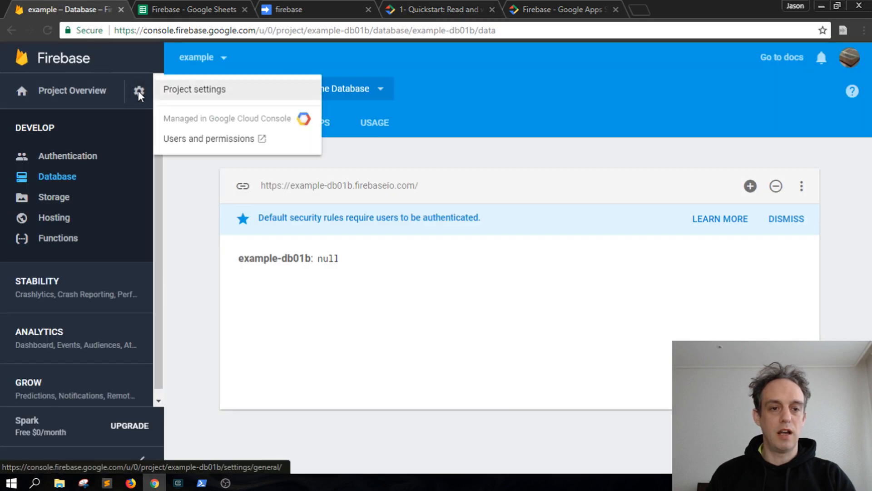
pyautogui.click(195, 89)
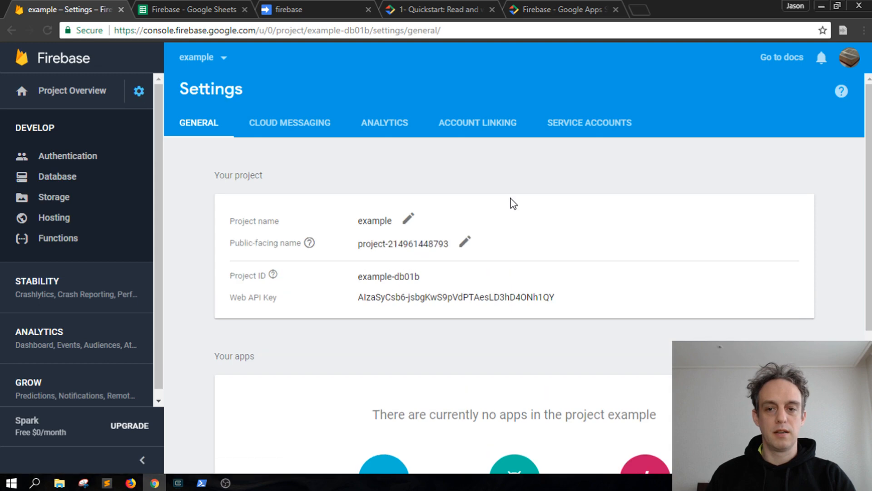
pyautogui.moveTo(483, 169)
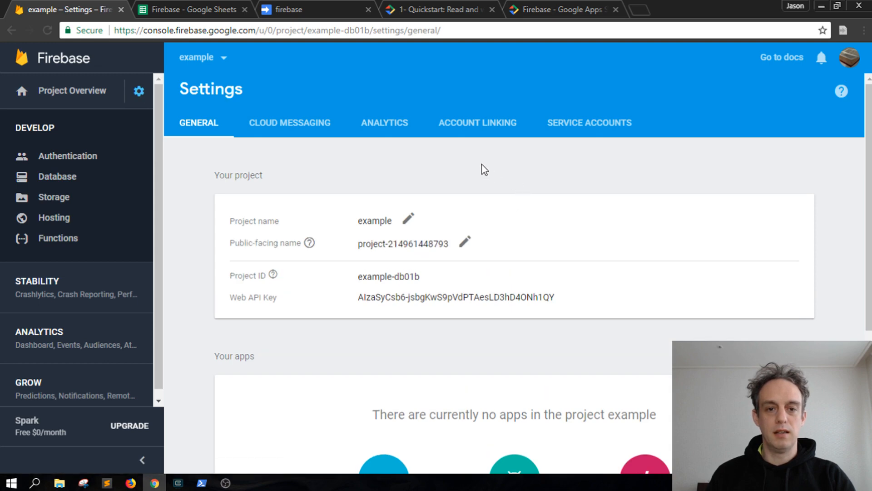
pyautogui.moveTo(566, 136)
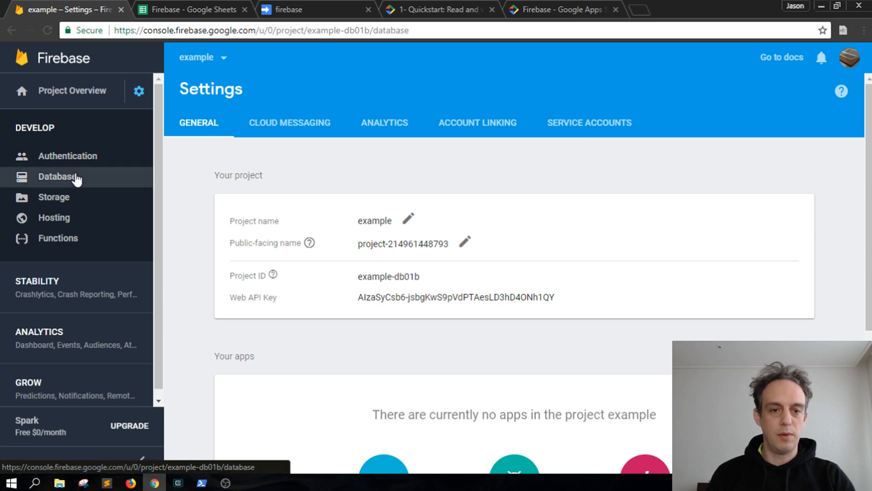
pyautogui.click(56, 177)
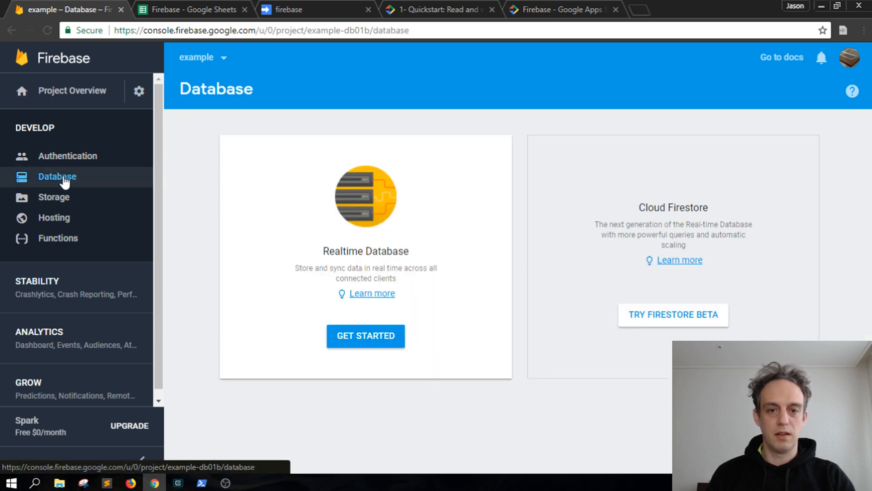
pyautogui.click(365, 335)
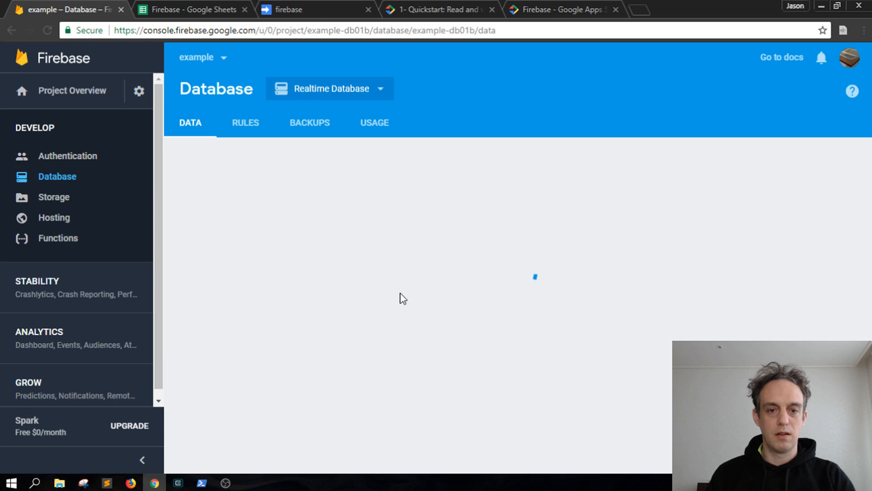
pyautogui.click(244, 123)
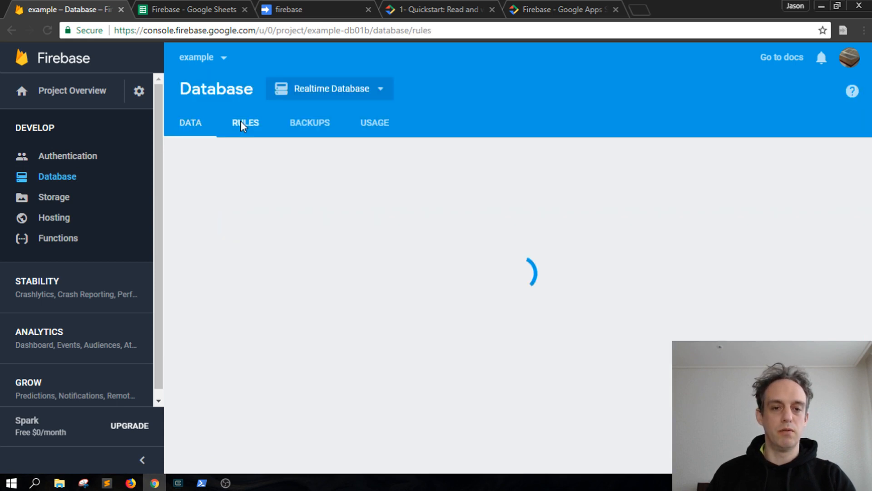
# - Publish the edited database rules allowing public reads on the Rules tab
pyautogui.click(244, 123)
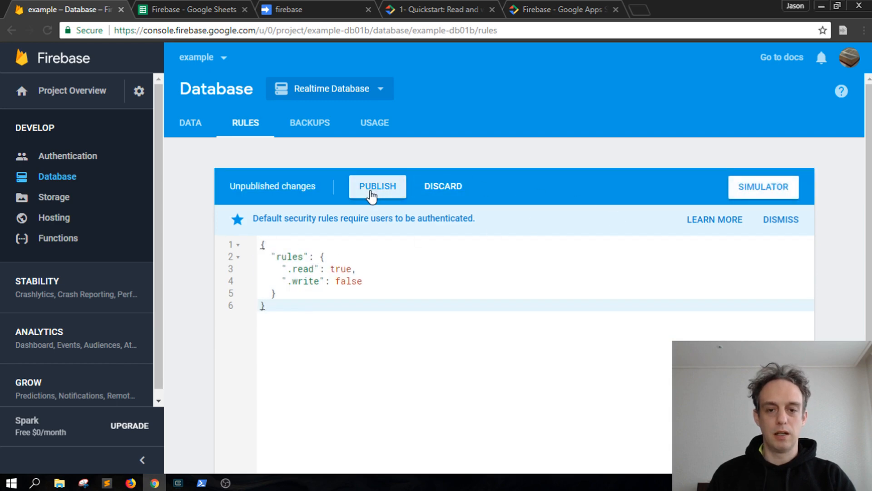
pyautogui.click(377, 185)
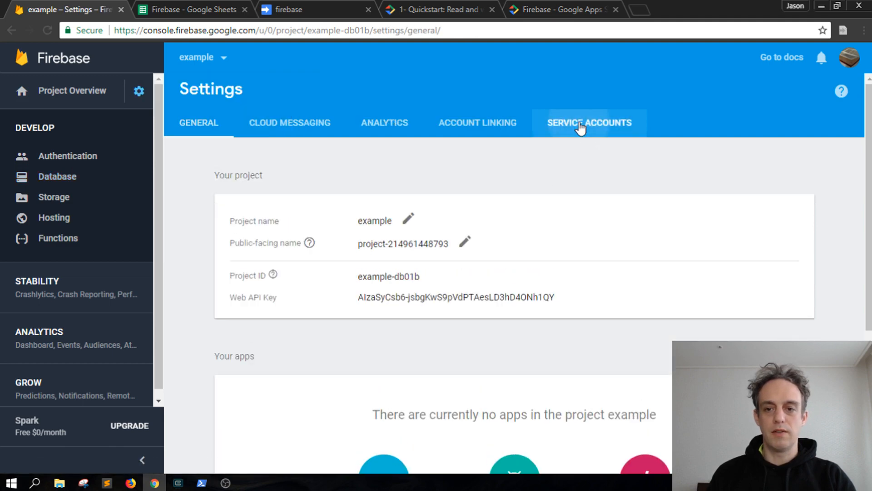
# - Reveal and copy the legacy database secret under Service Accounts, then go to the Apps Script code
pyautogui.click(589, 122)
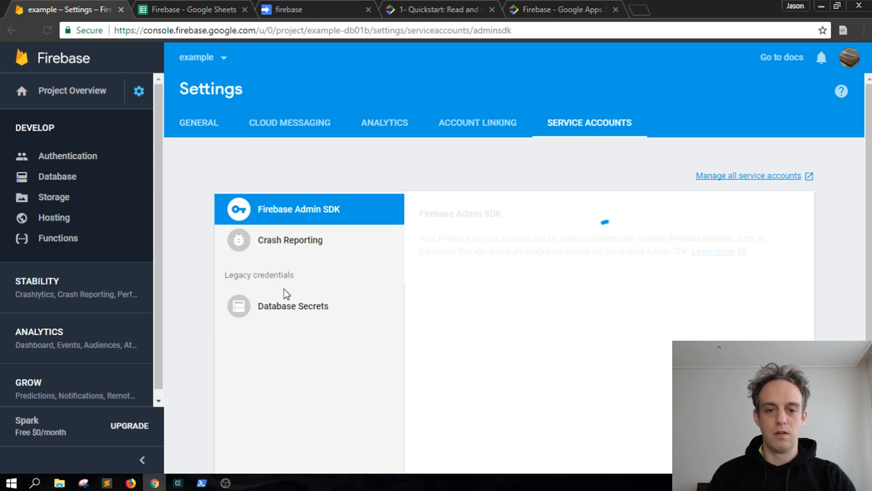
pyautogui.click(293, 305)
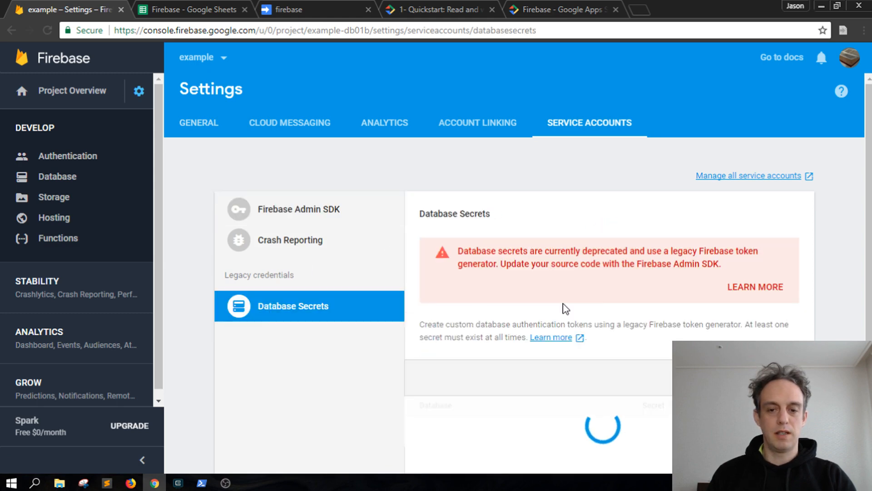
pyautogui.scroll(-3)
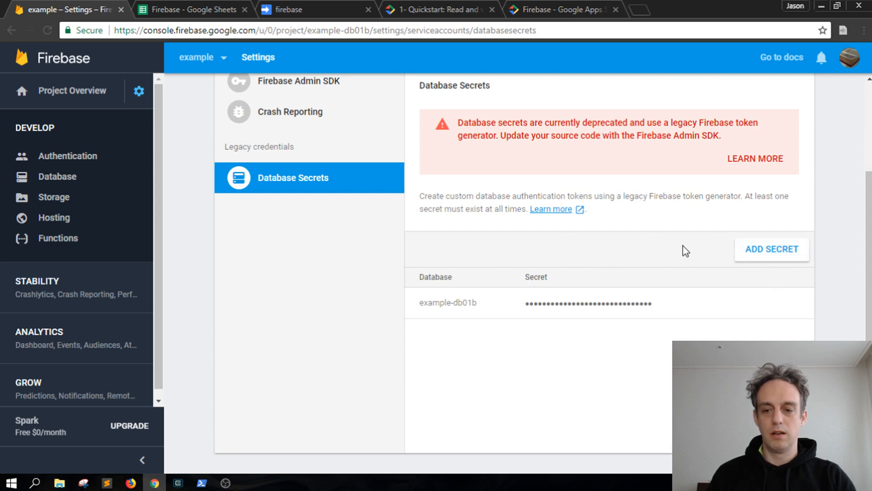
pyautogui.moveTo(760, 305)
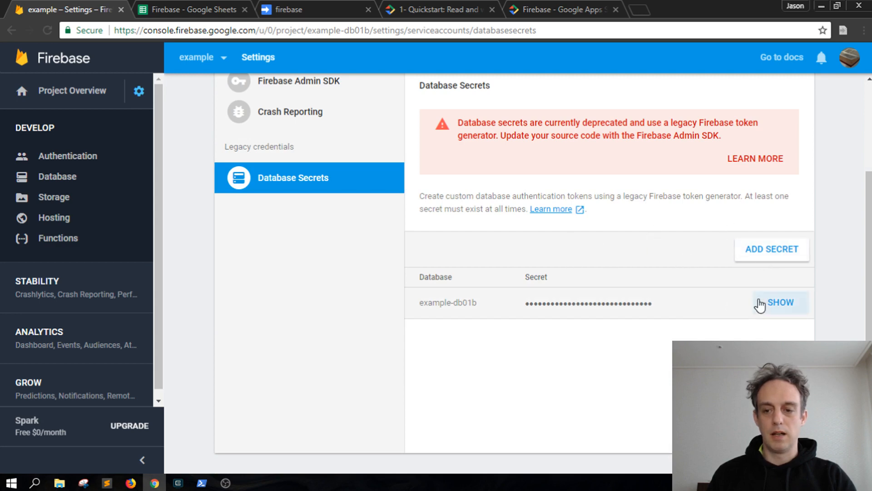
pyautogui.click(782, 302)
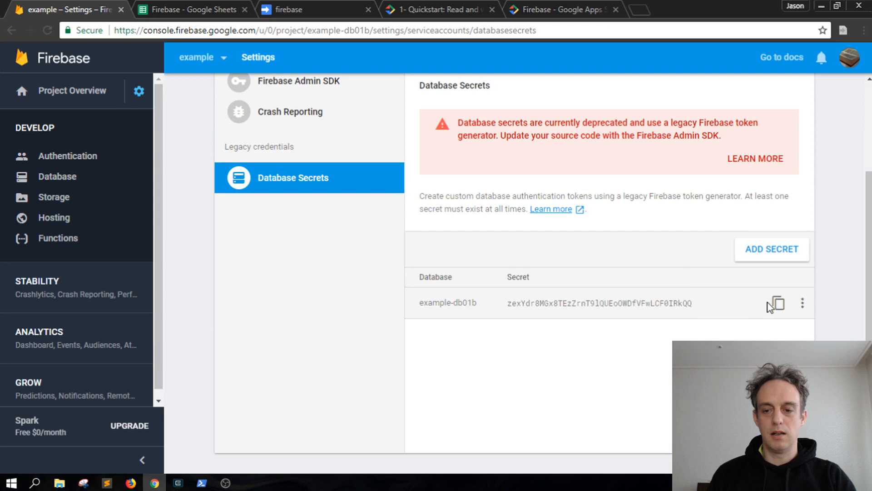
pyautogui.moveTo(775, 304)
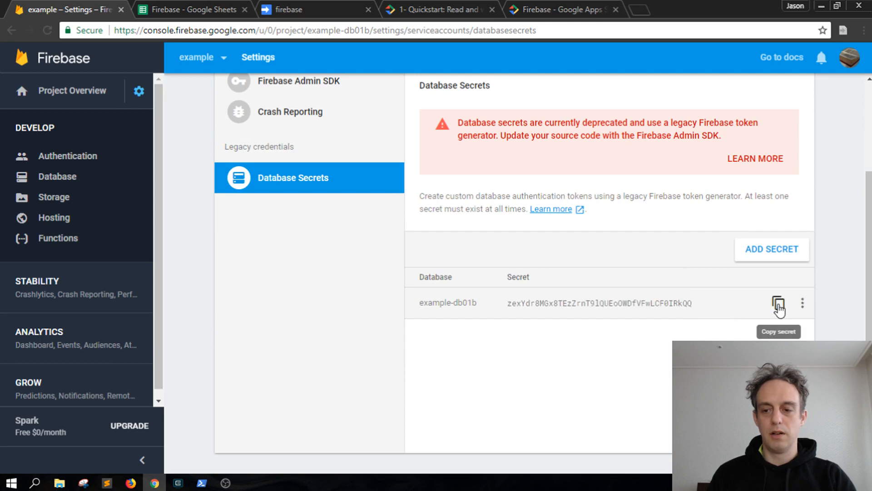
pyautogui.click(779, 306)
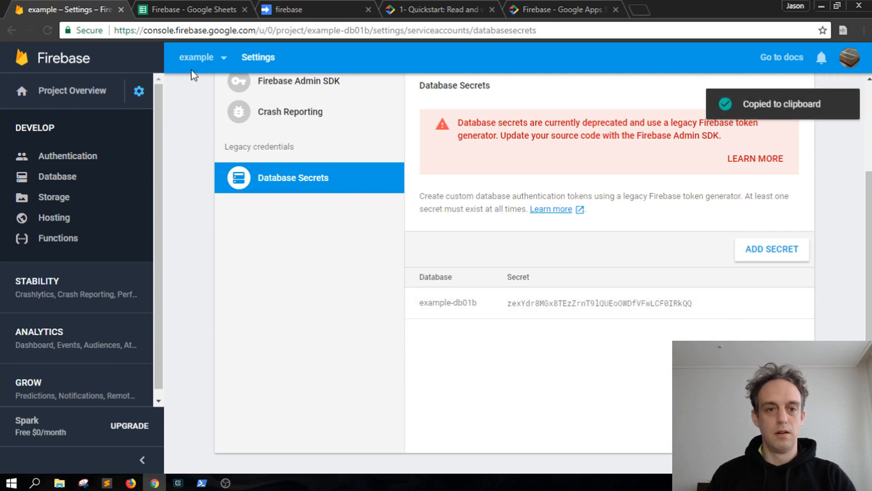
pyautogui.click(309, 9)
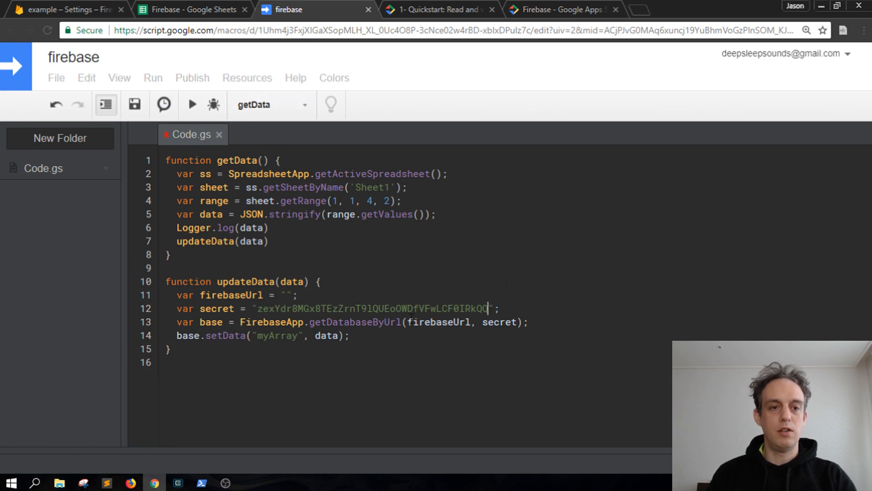
# - Return to the Firebase secrets page after pasting the secret into the script
pyautogui.click(61, 9)
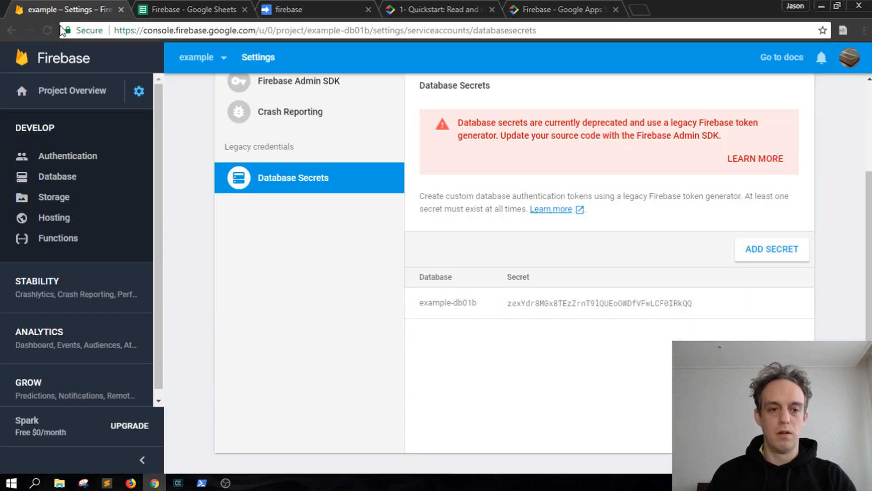
# - Bring up the Realtime Database data view and select its database URL
pyautogui.click(57, 176)
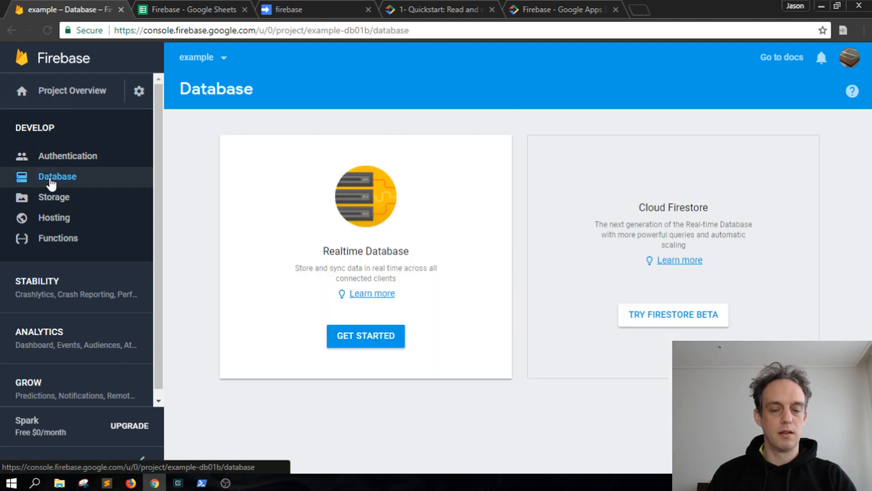
pyautogui.click(365, 335)
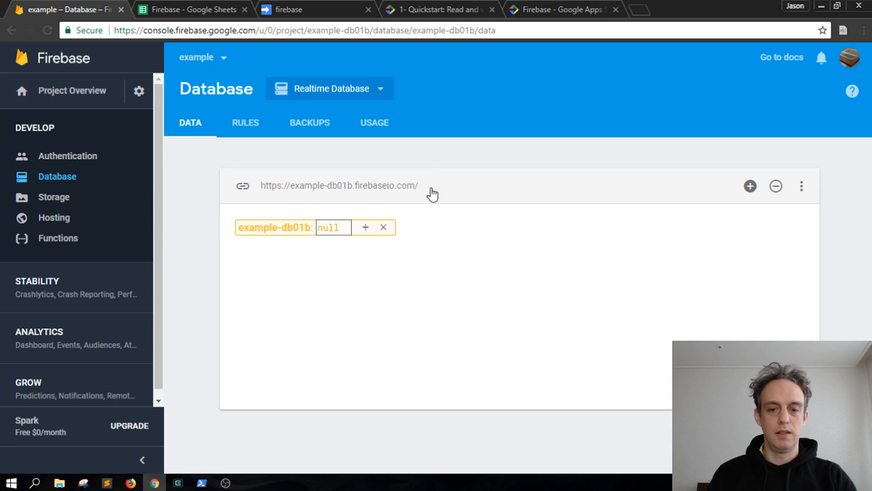
pyautogui.click(338, 185)
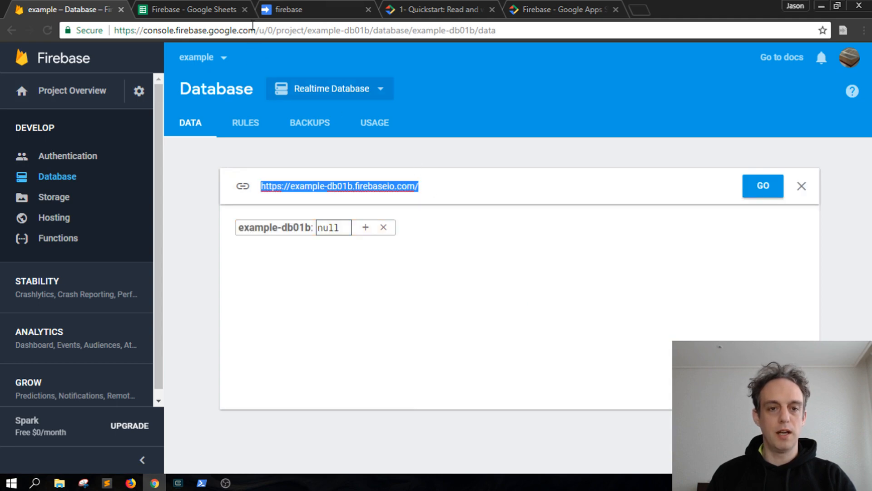
pyautogui.click(315, 9)
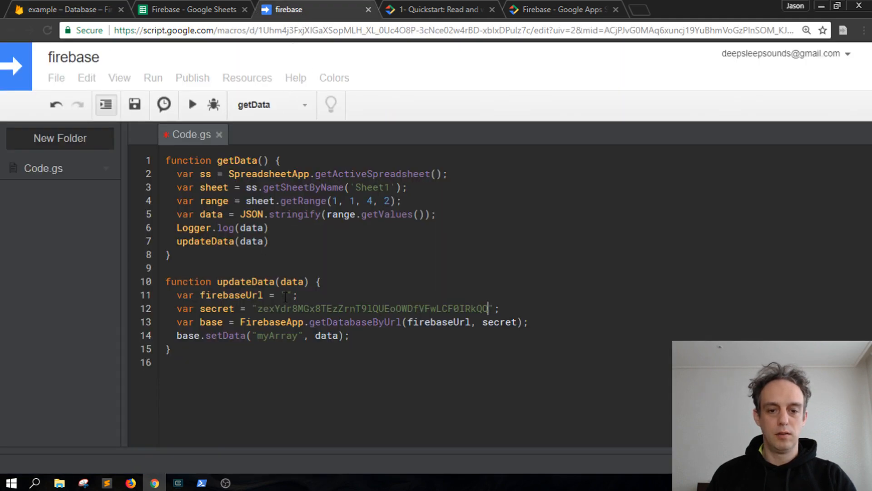
pyautogui.write('https://example-db01b.firebaseio.com/')
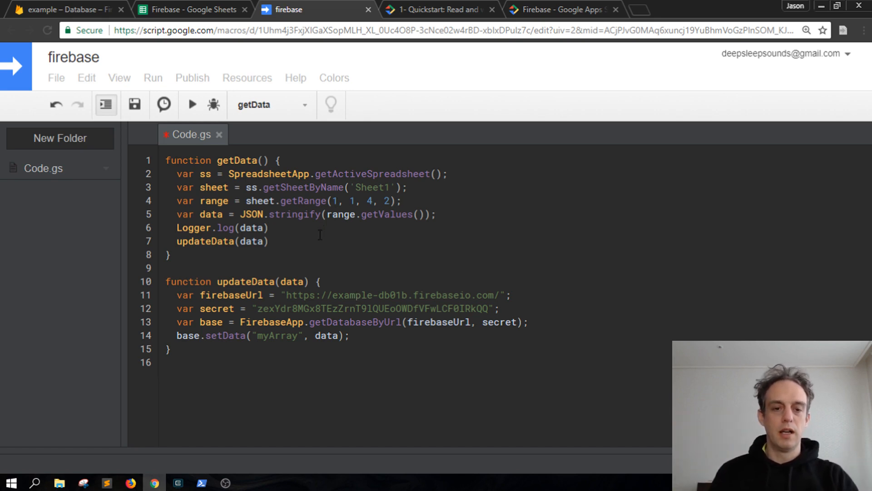
pyautogui.click(191, 9)
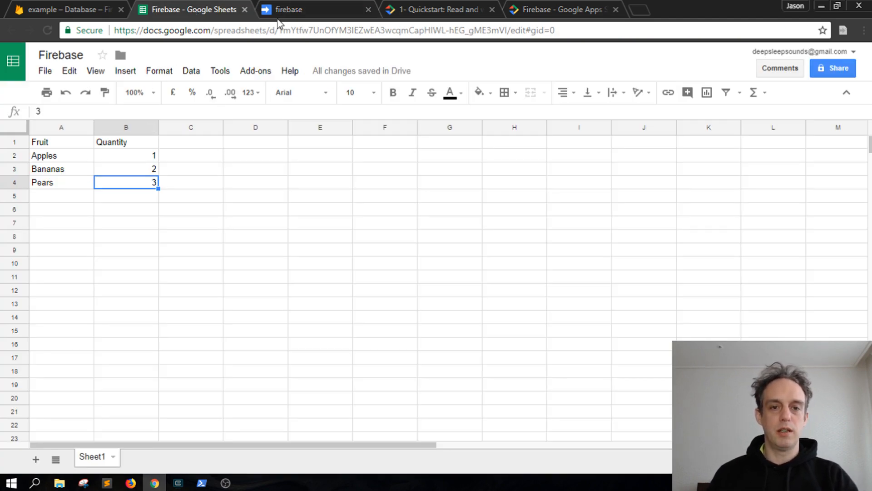
# - Return from the Fruit/Quantity sheet to the Apps Script code
pyautogui.click(315, 9)
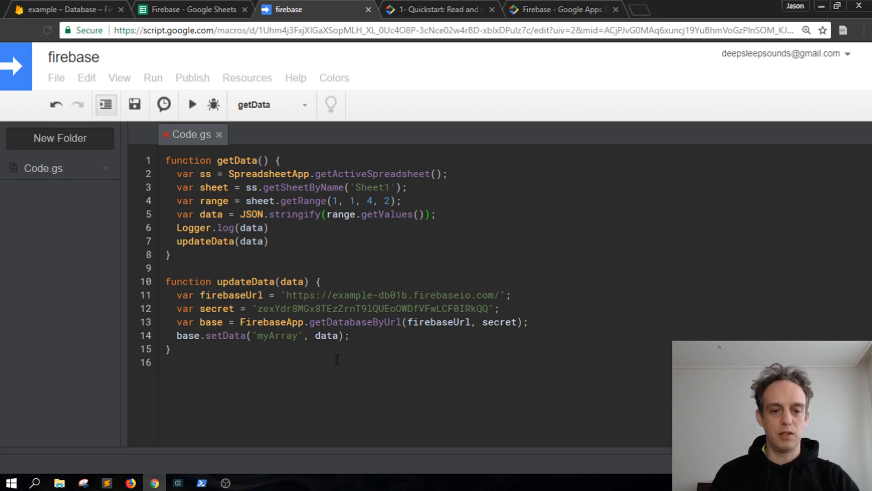
pyautogui.moveTo(270, 133)
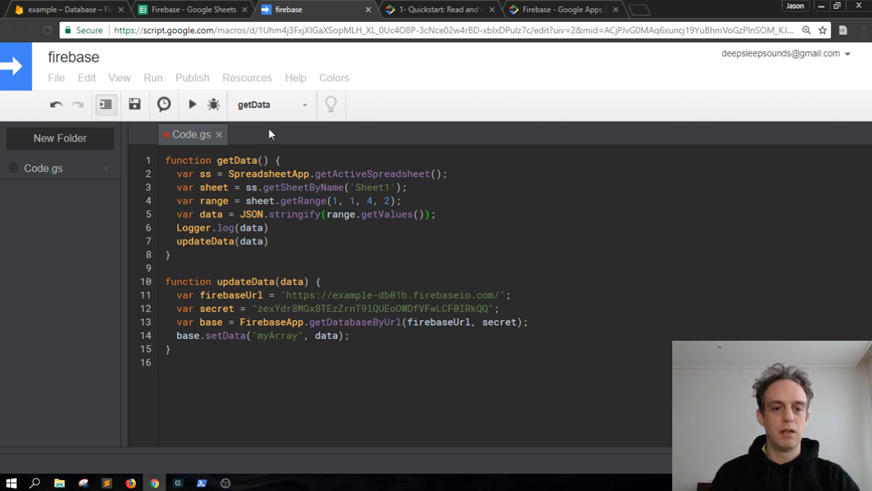
pyautogui.moveTo(192, 104)
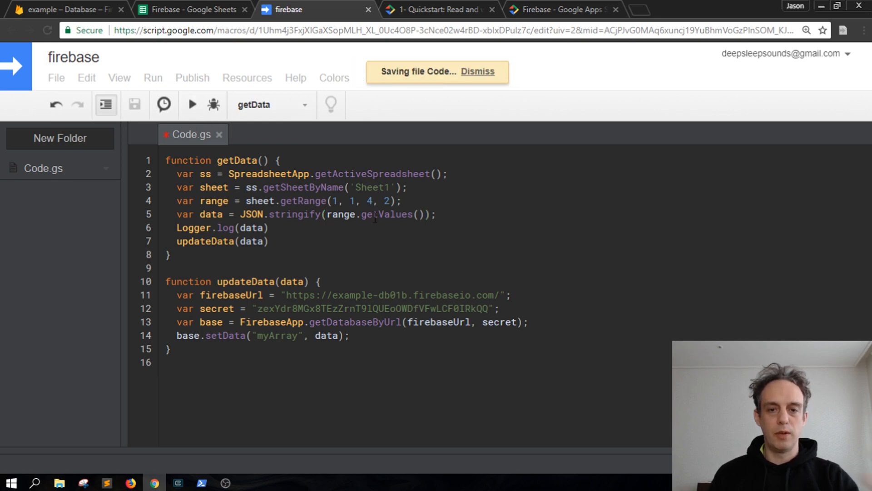
# - Run the getData function, bringing up Google's authorization warning
pyautogui.click(192, 105)
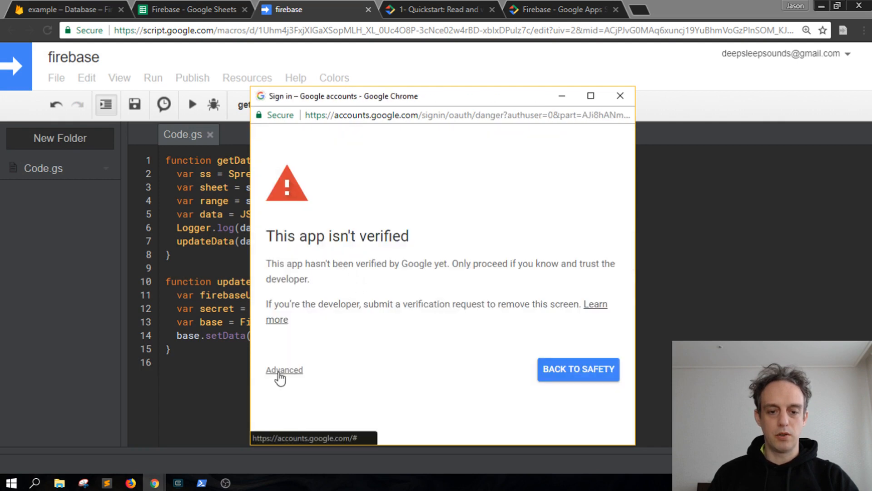
# - Bypass the unverified-app warning and allow the script's requested permissions so getData runs
pyautogui.click(283, 370)
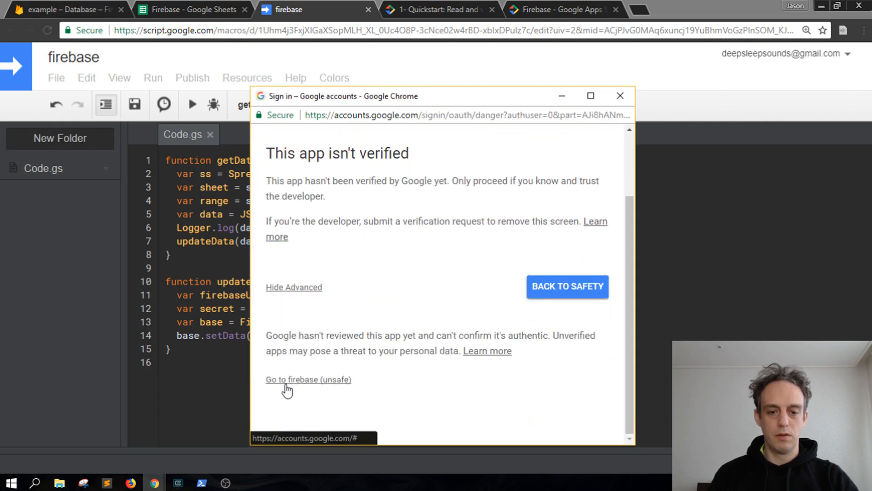
pyautogui.click(308, 380)
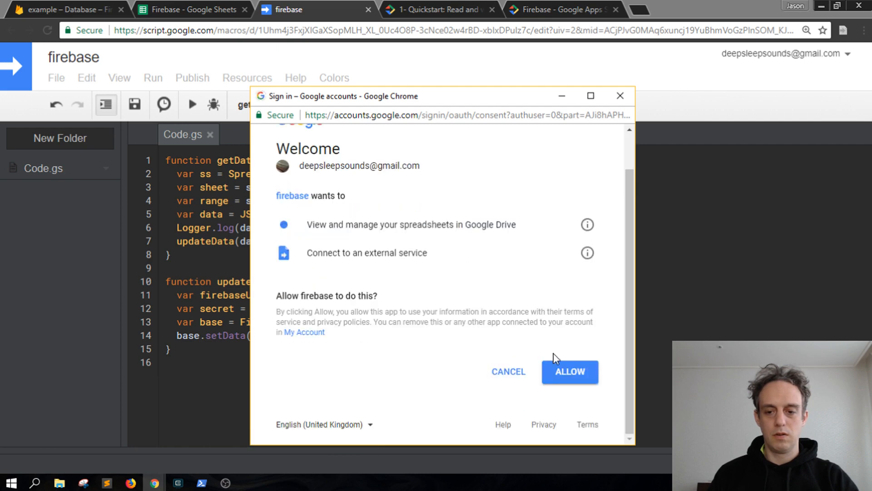
pyautogui.click(570, 372)
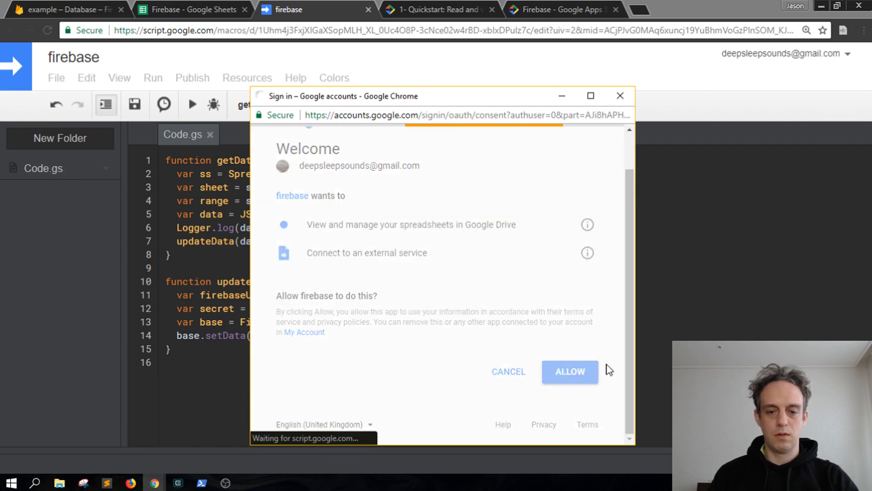
pyautogui.click(570, 370)
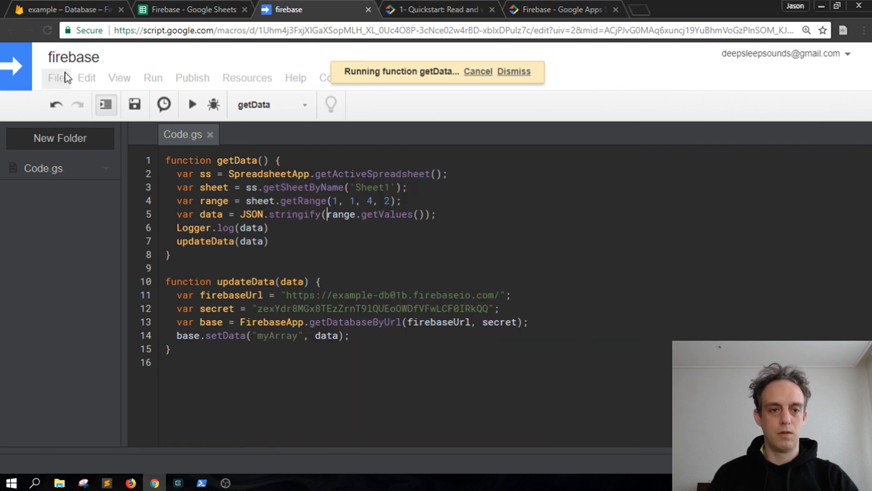
# - Check the Firebase Realtime Database to confirm myArray holds the fruit data string
pyautogui.click(513, 71)
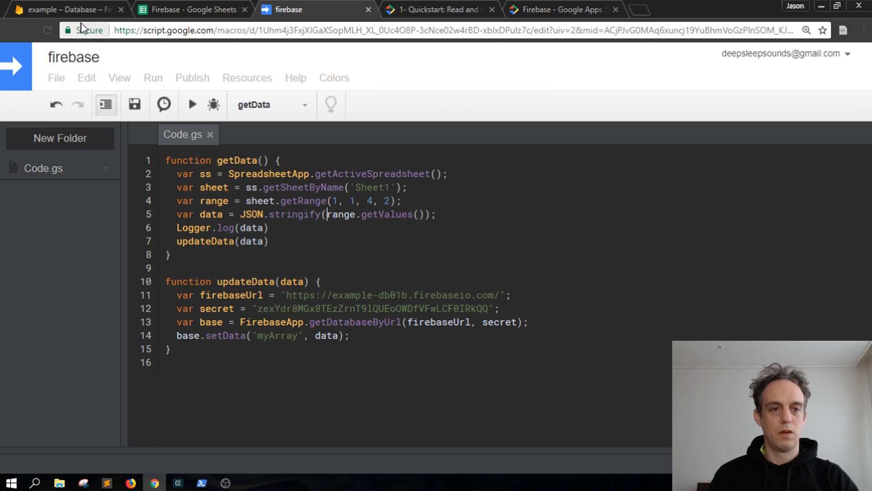
pyautogui.click(64, 10)
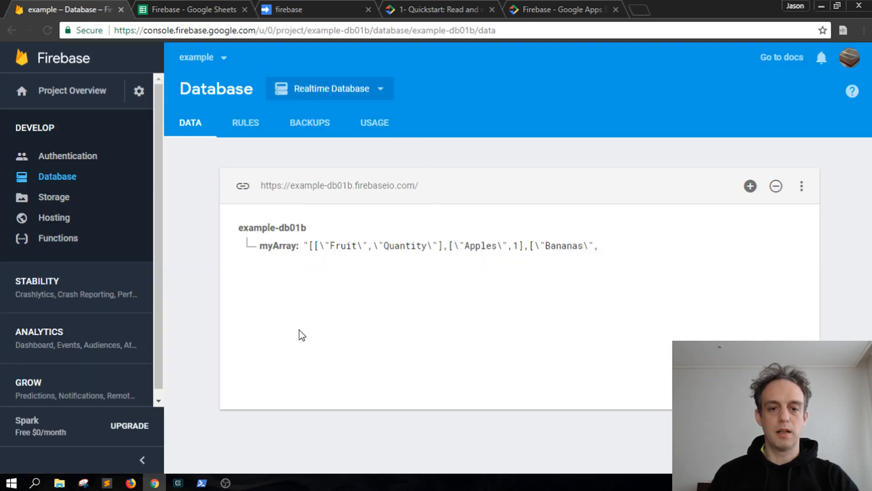
pyautogui.moveTo(300, 322)
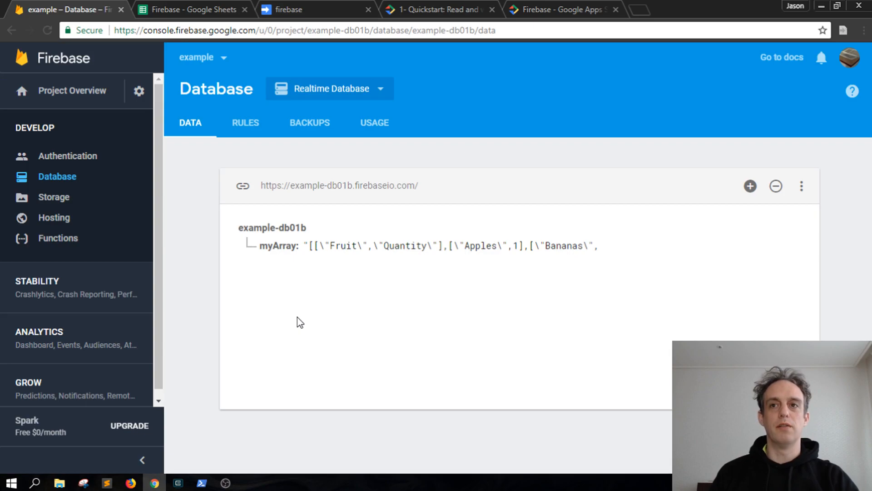